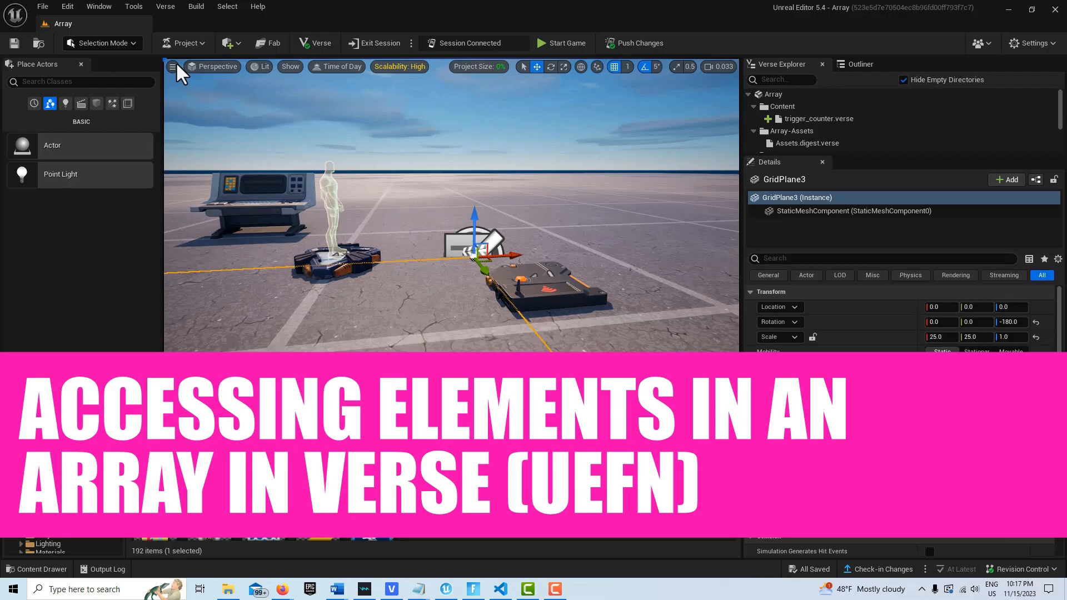
Step: Bring up trigger_counter.verse and review the TestAnswers array and the TriggerCount handler below it
click(37, 569)
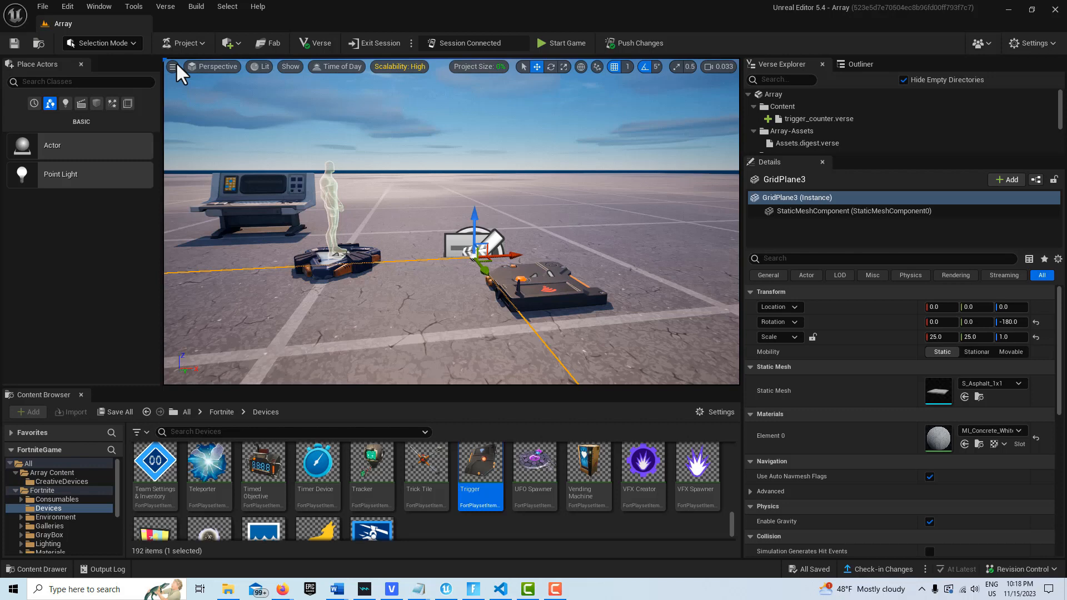
mouse_move(516, 593)
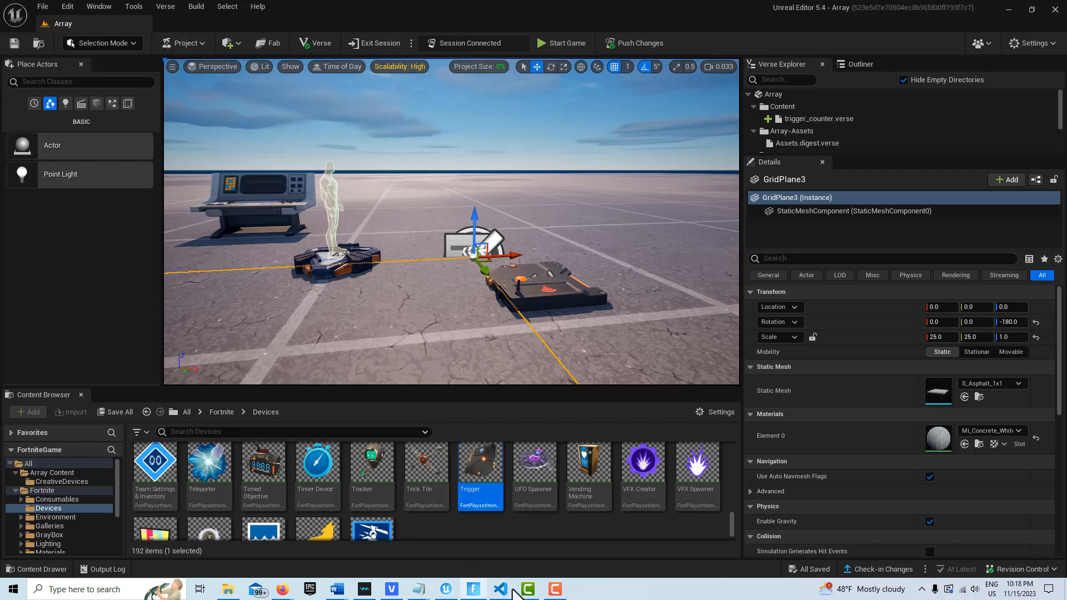
click(500, 589)
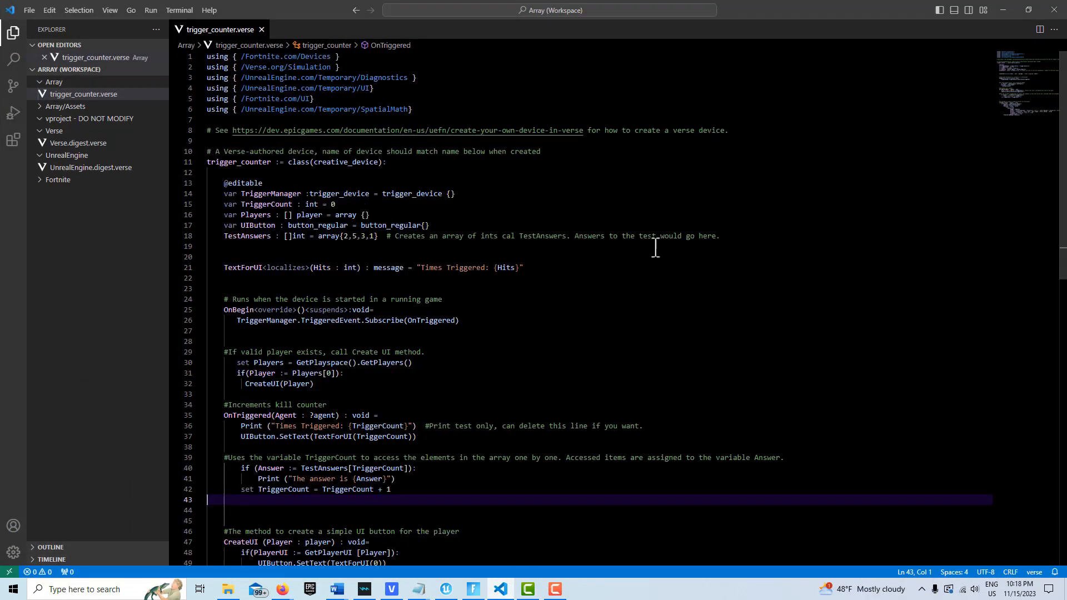
mouse_move(288, 282)
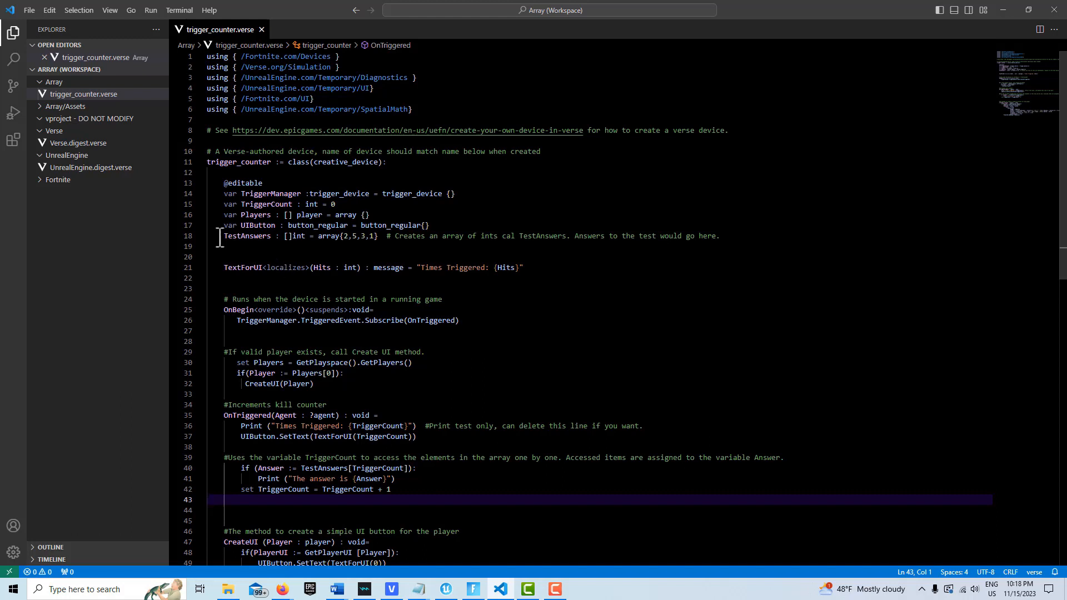
click(222, 236)
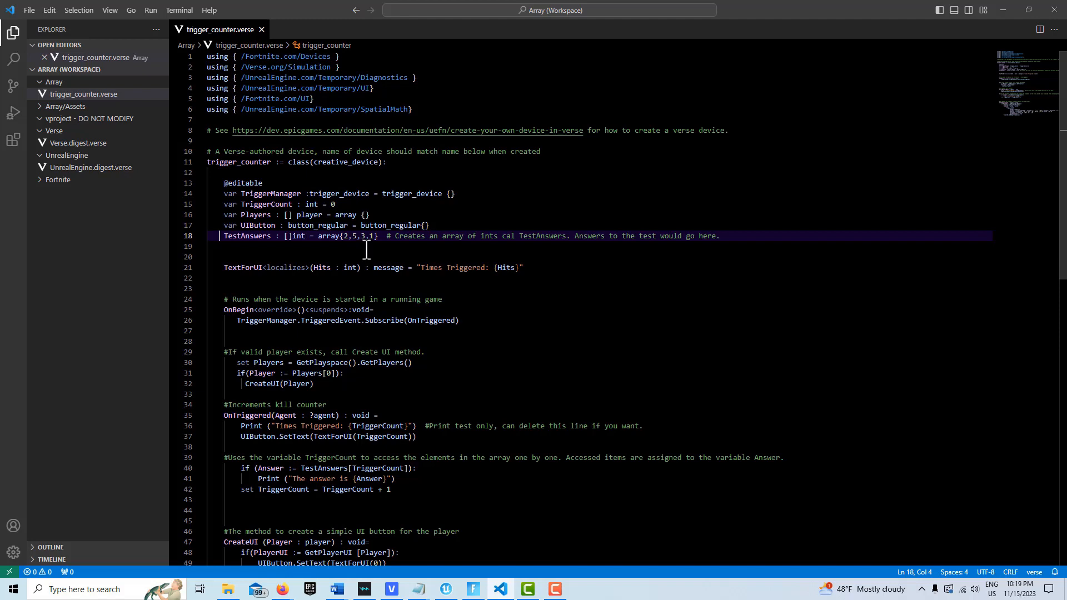
scroll(down, 3)
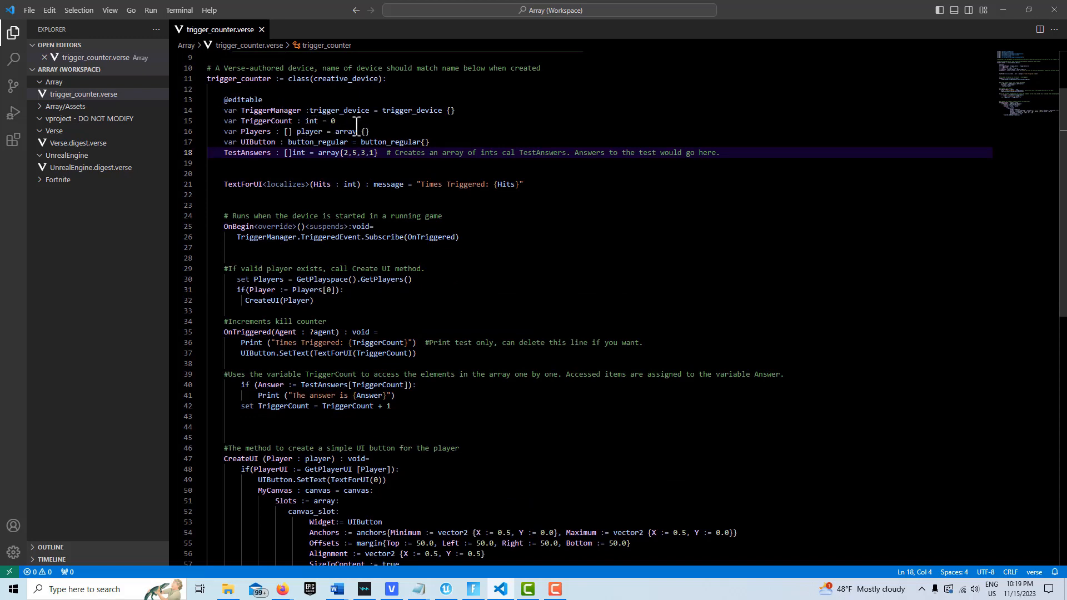
scroll(down, 3)
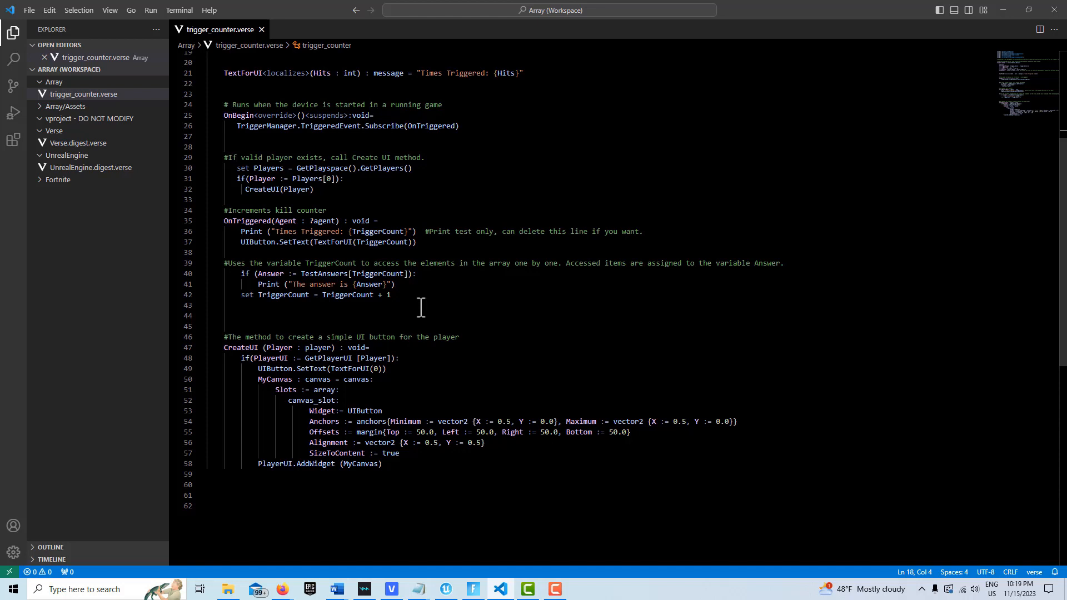
mouse_move(525, 306)
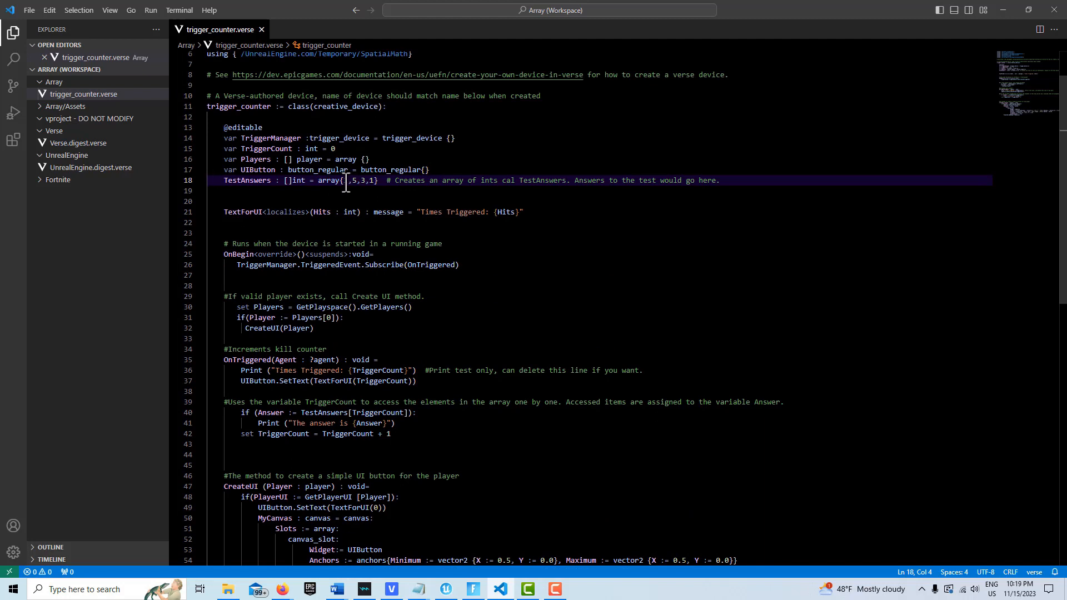
text(2)
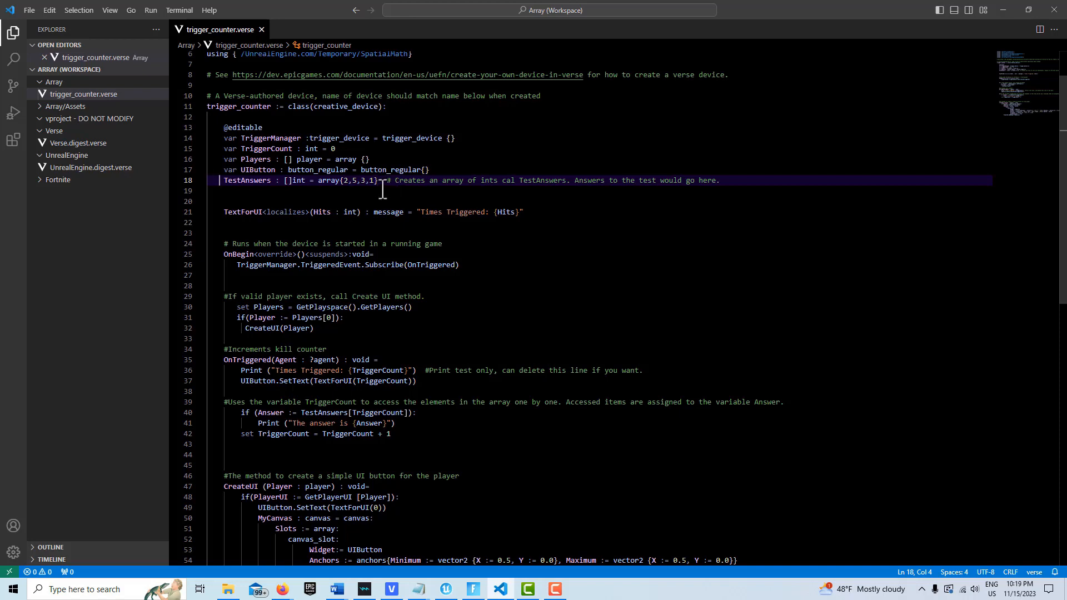
scroll(down, 3)
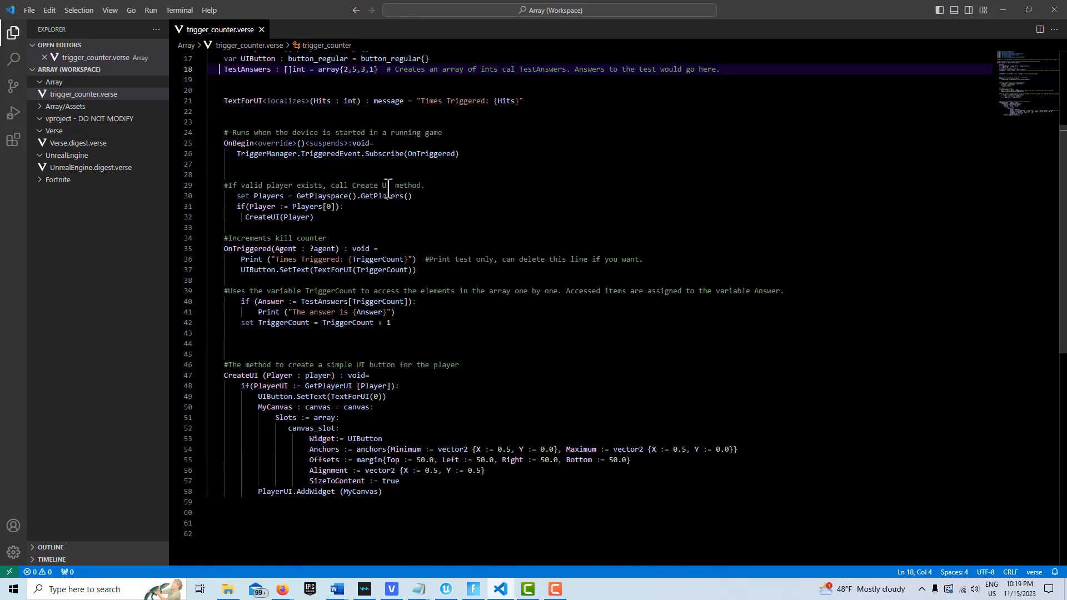
mouse_move(482, 145)
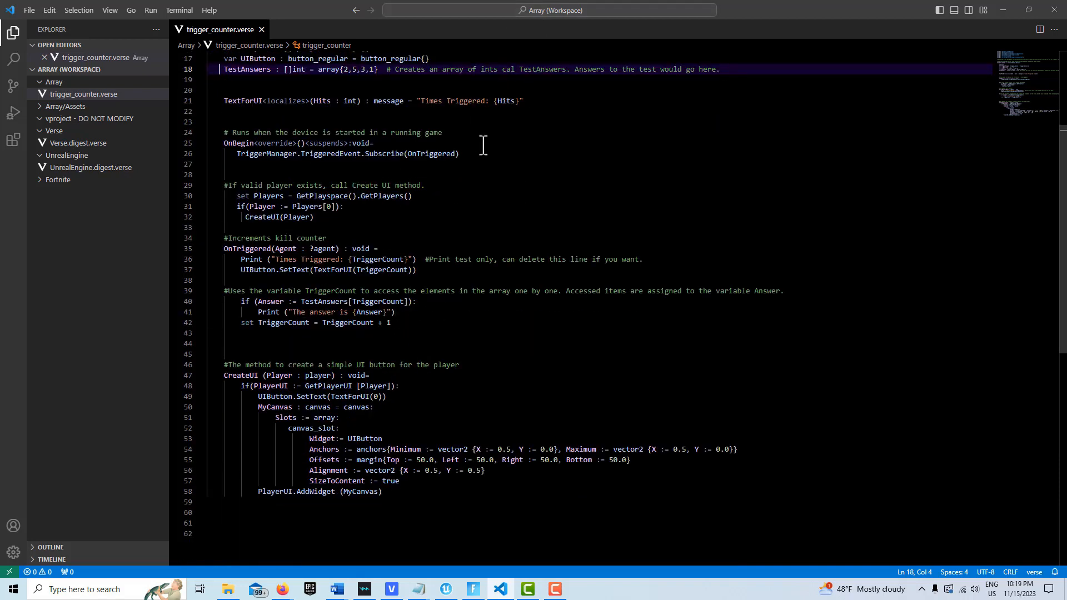
mouse_move(480, 143)
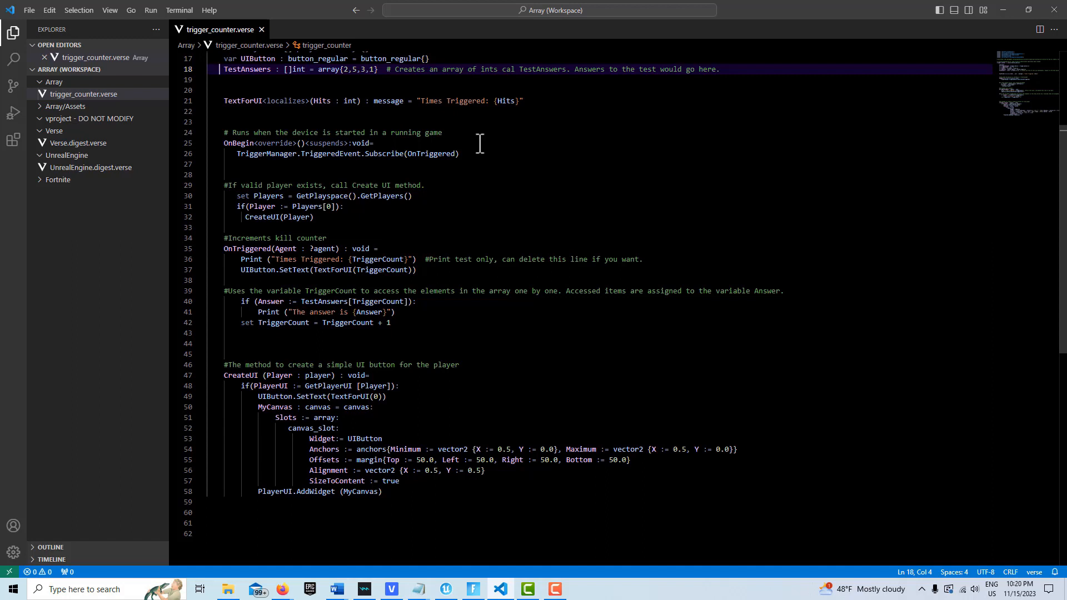
mouse_move(434, 327)
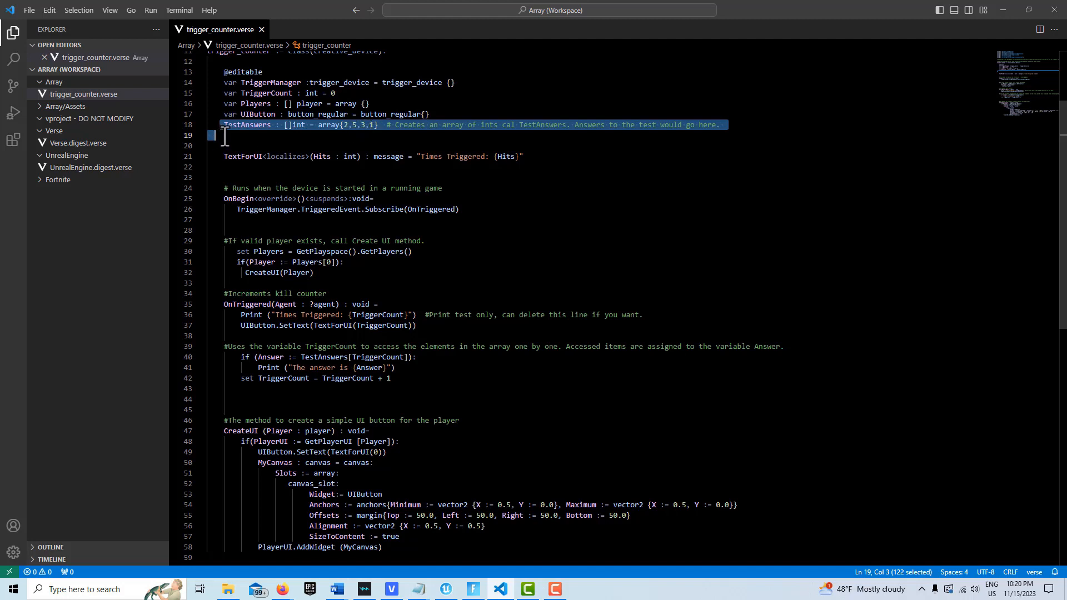
Step: Append ,0 to the array so TestAnswers reads {2,5,3,1,0}
click(374, 125)
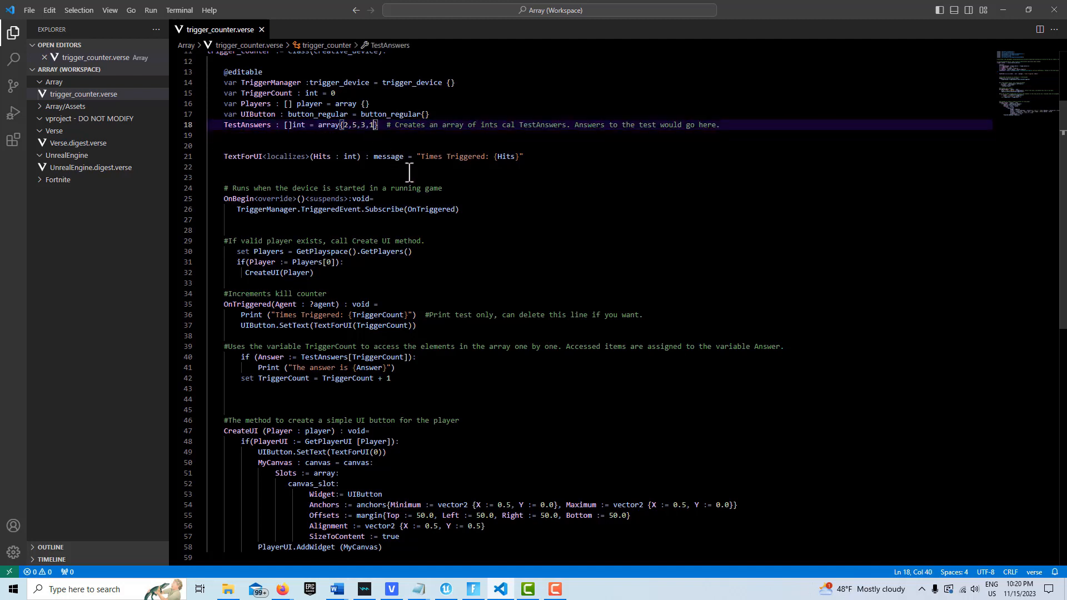
text(,0)
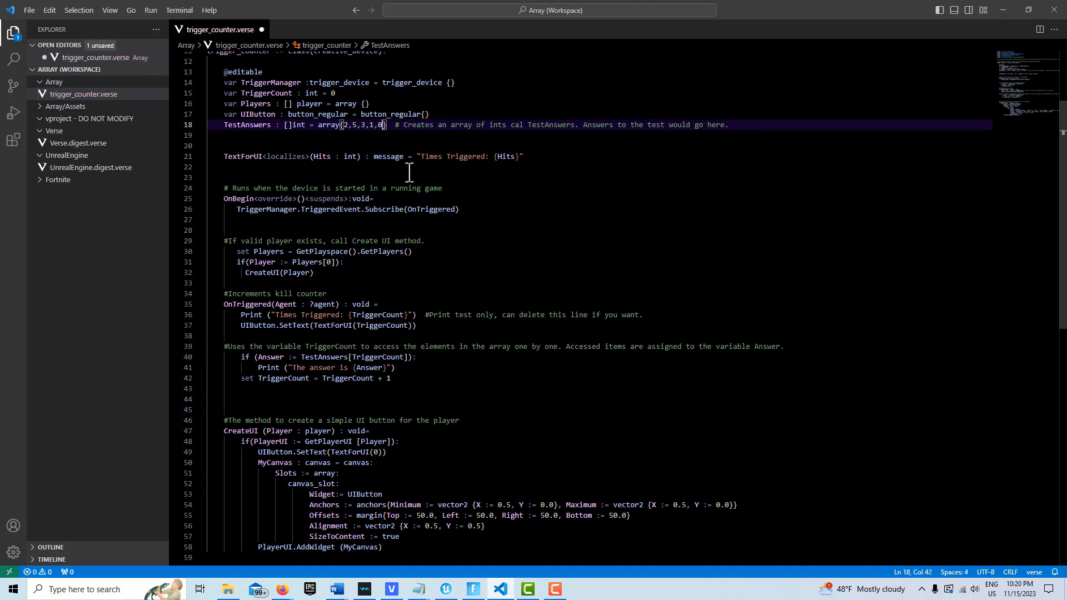
mouse_move(537, 227)
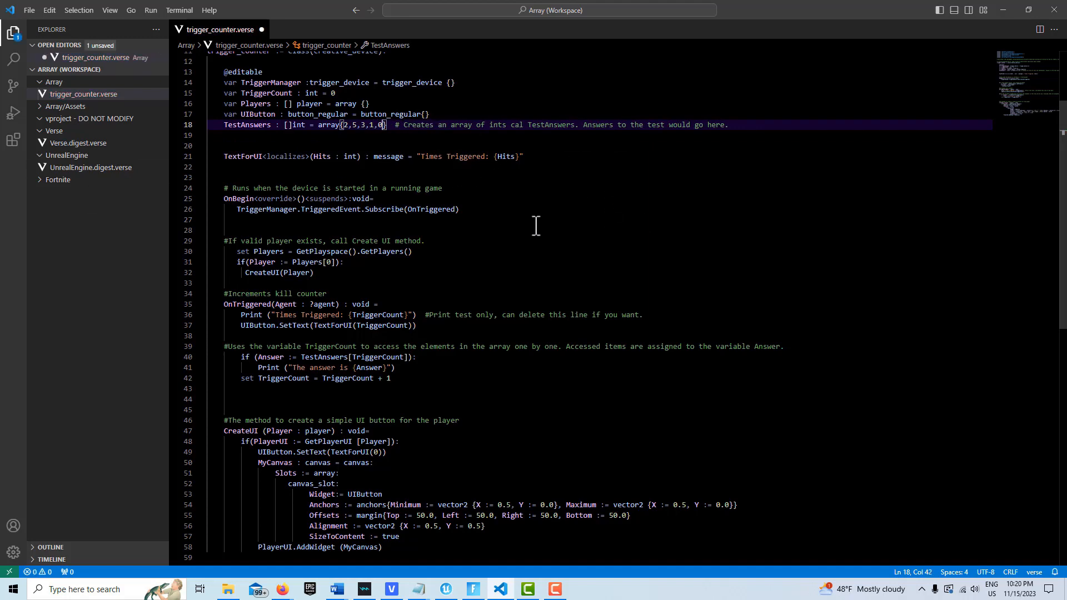
scroll(down, 3)
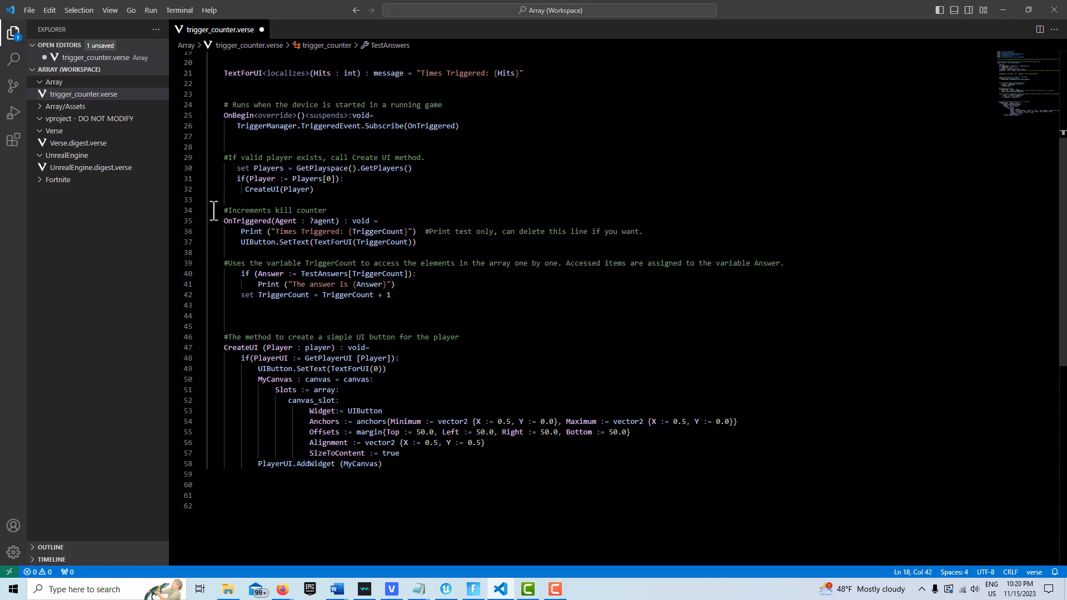
mouse_move(372, 220)
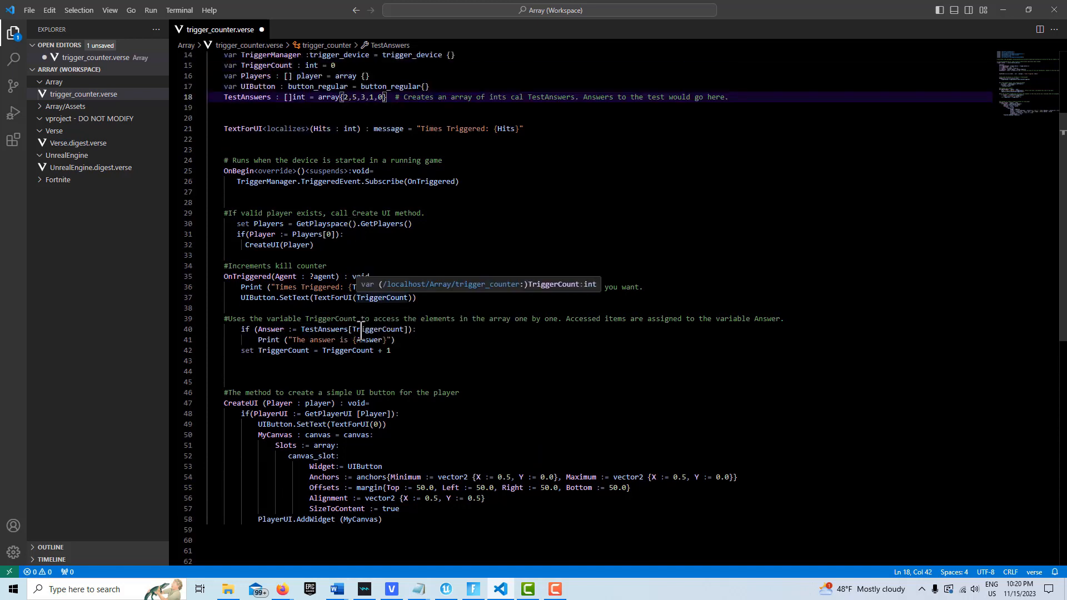
mouse_move(345, 329)
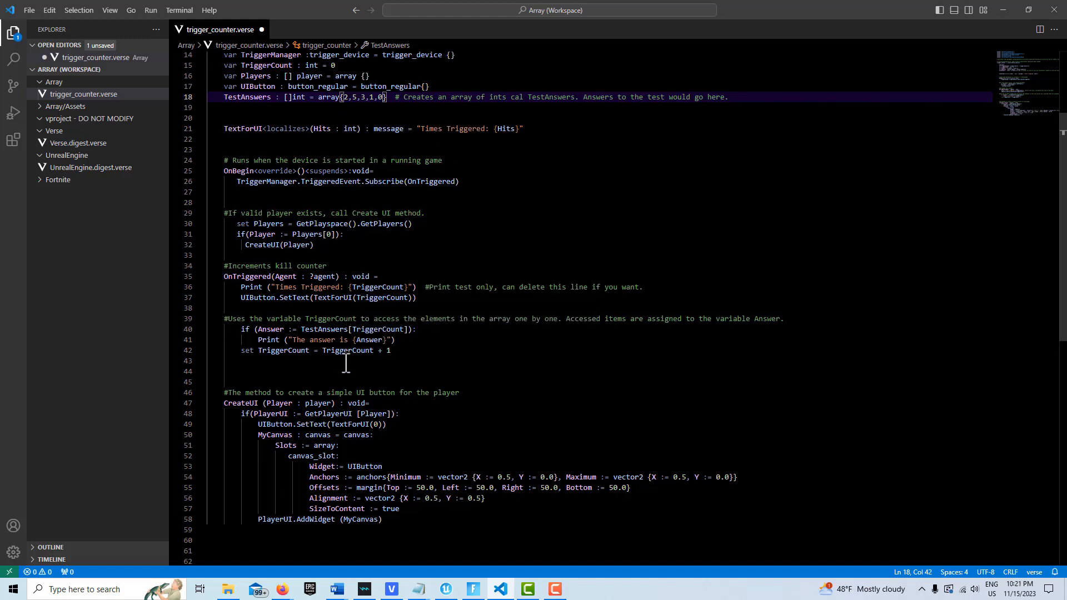
mouse_move(396, 297)
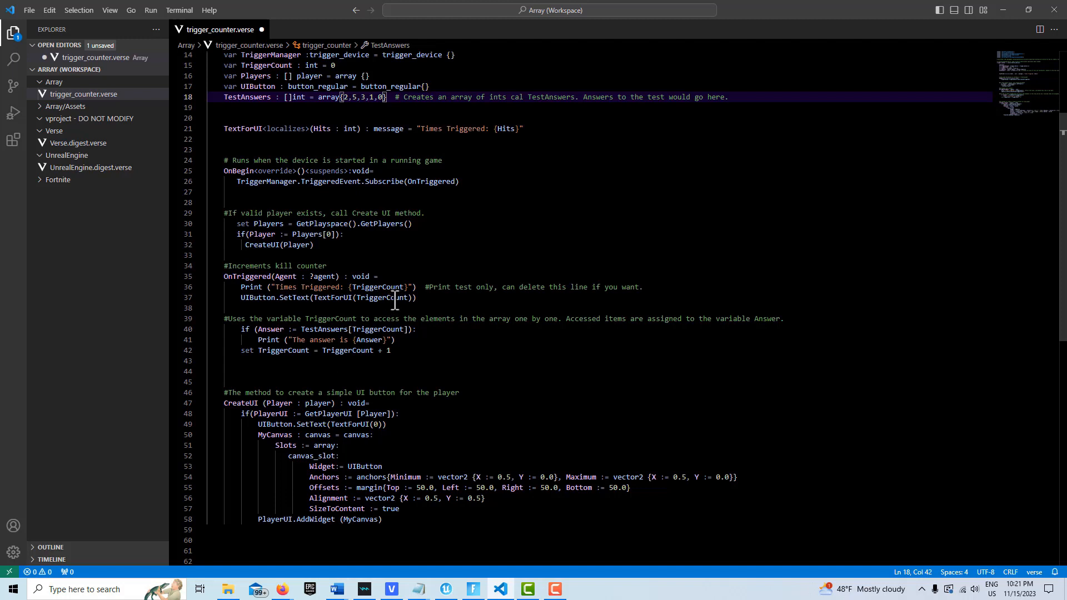
mouse_move(393, 298)
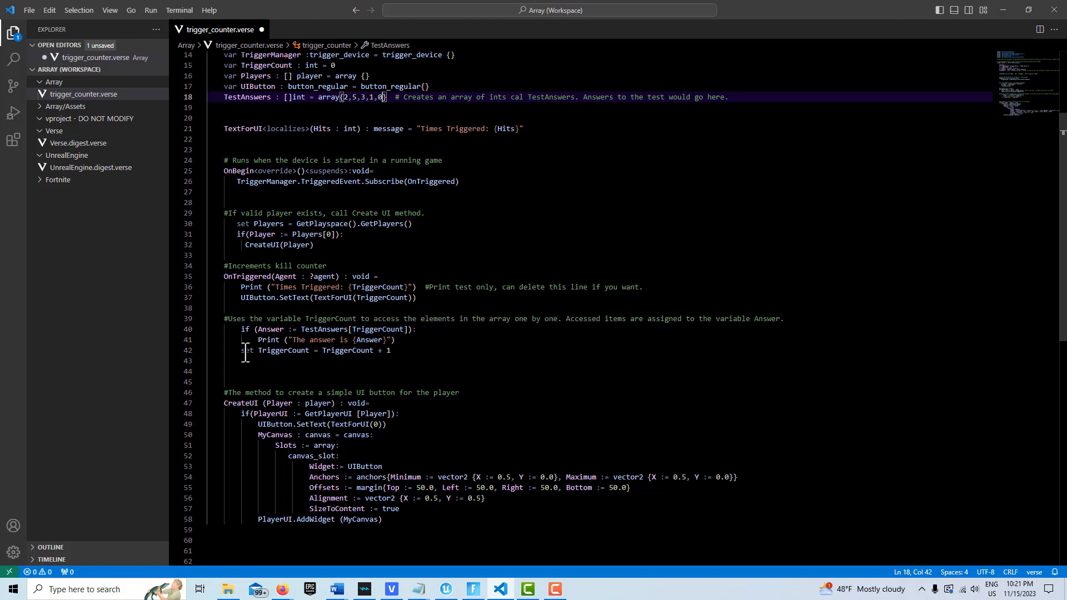
Step: Review the if block that prints each Answer from TestAnswers
click(313, 340)
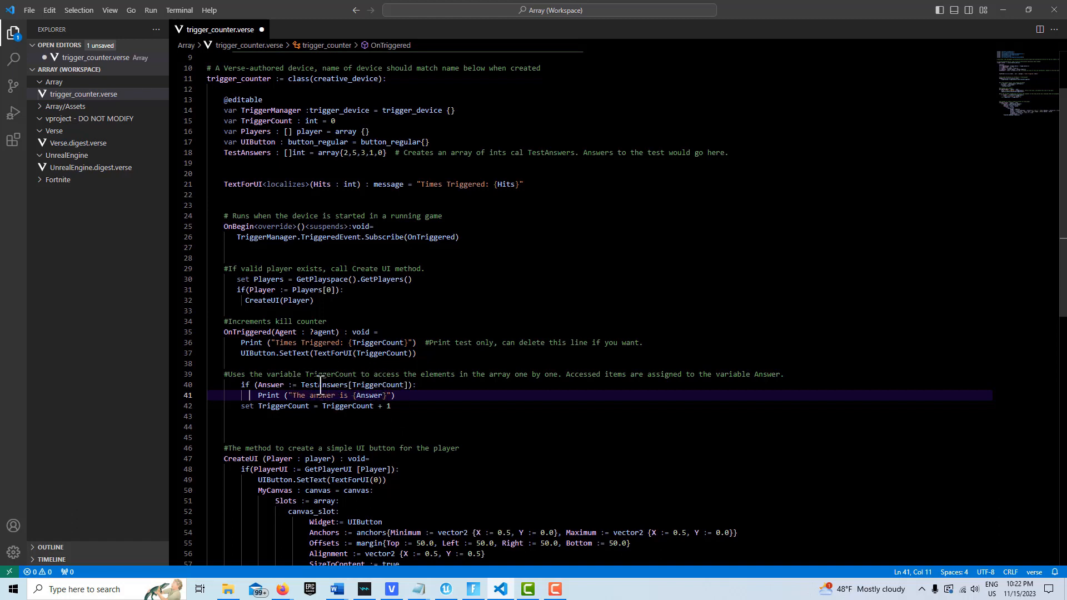
mouse_move(269, 385)
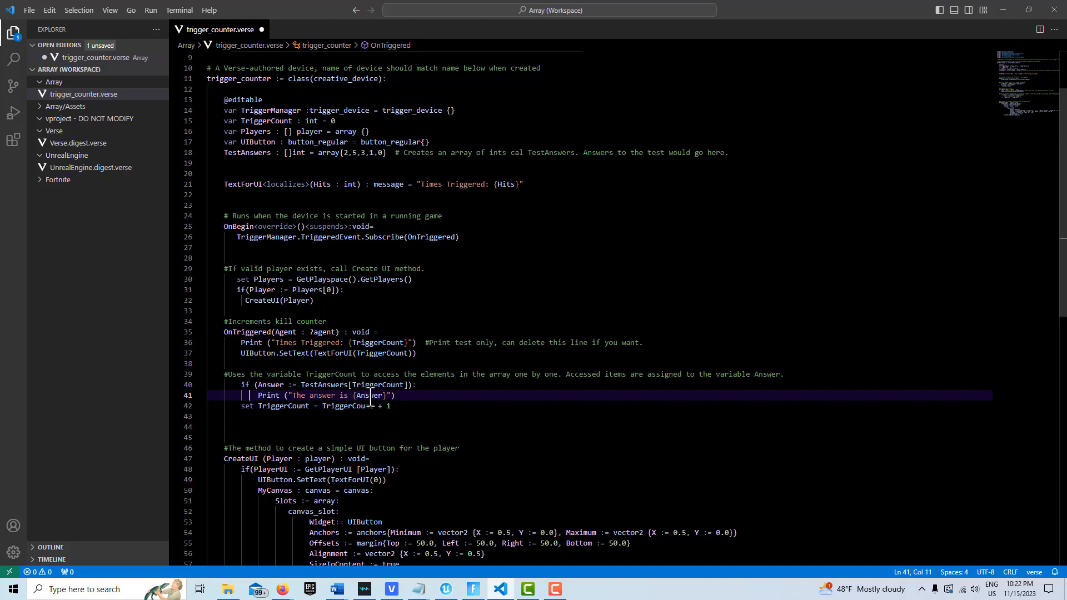
mouse_move(371, 396)
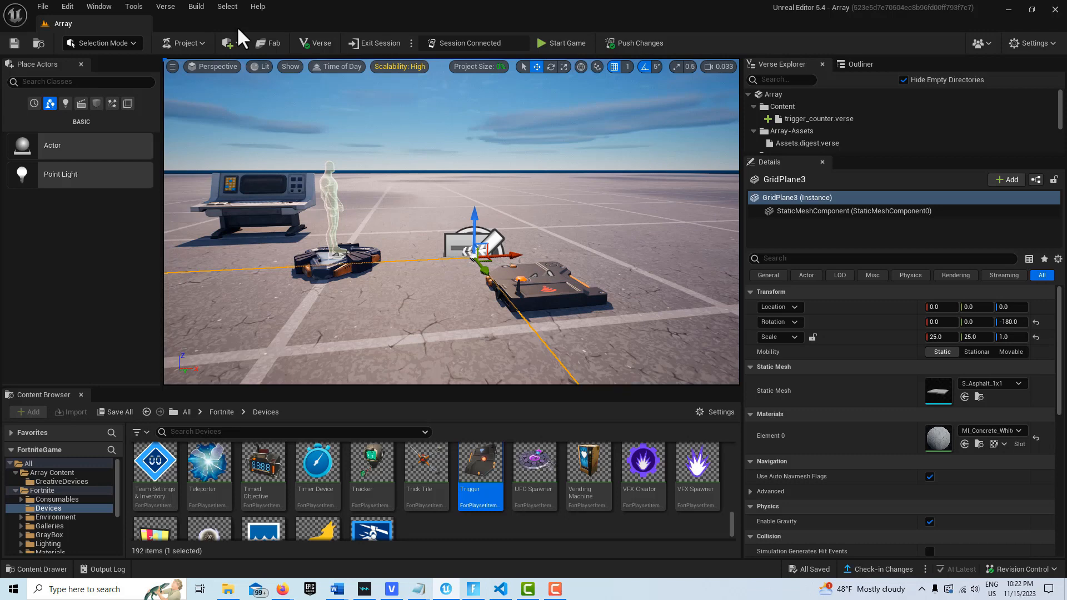
Step: Push Verse Changes to the live session and return to the running Fortnite game
click(164, 6)
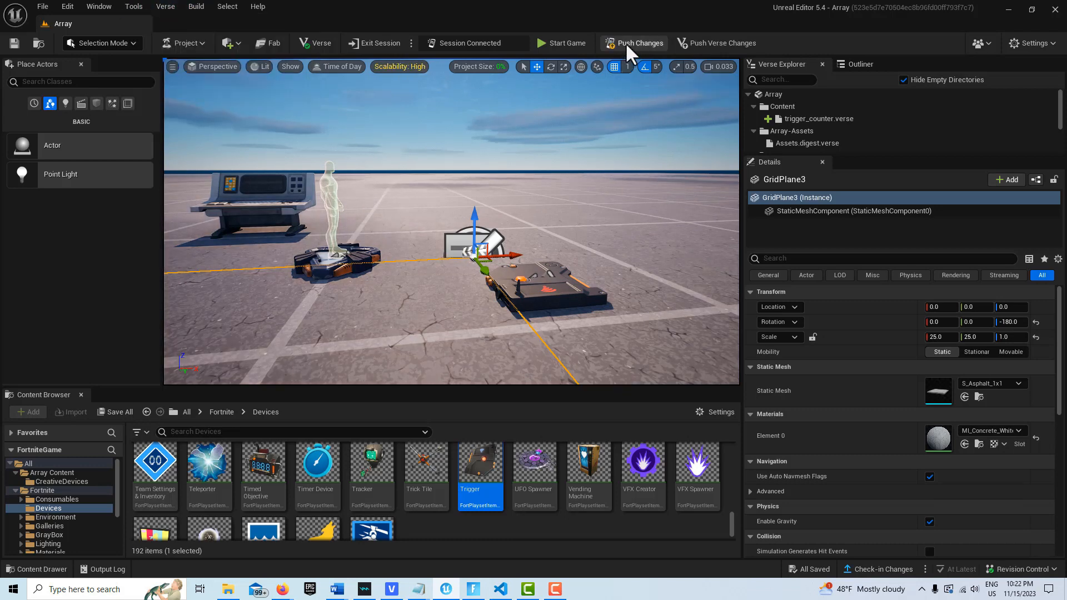
click(640, 42)
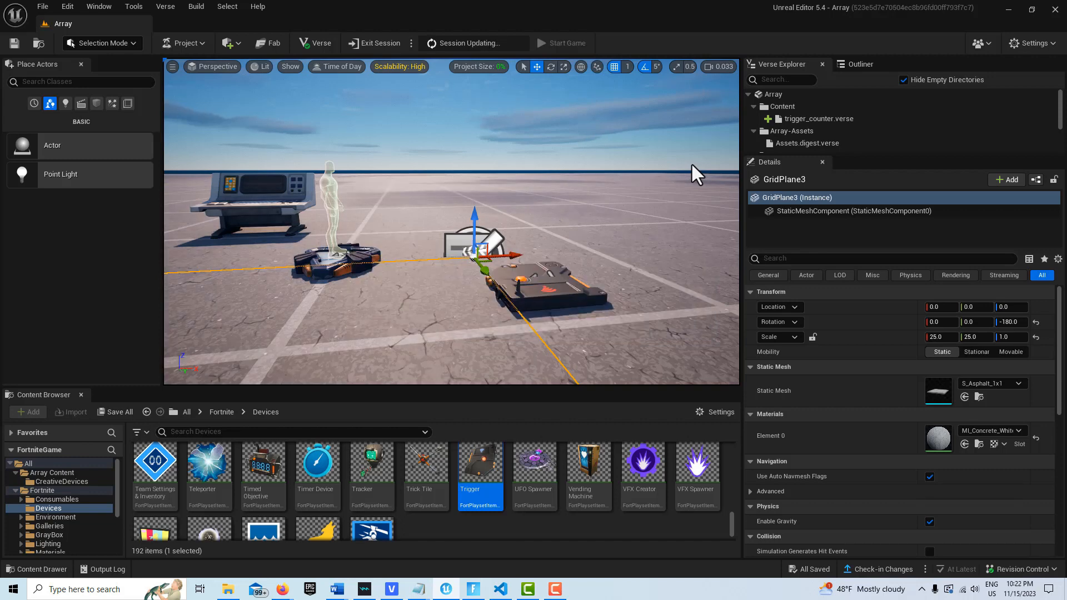
click(567, 43)
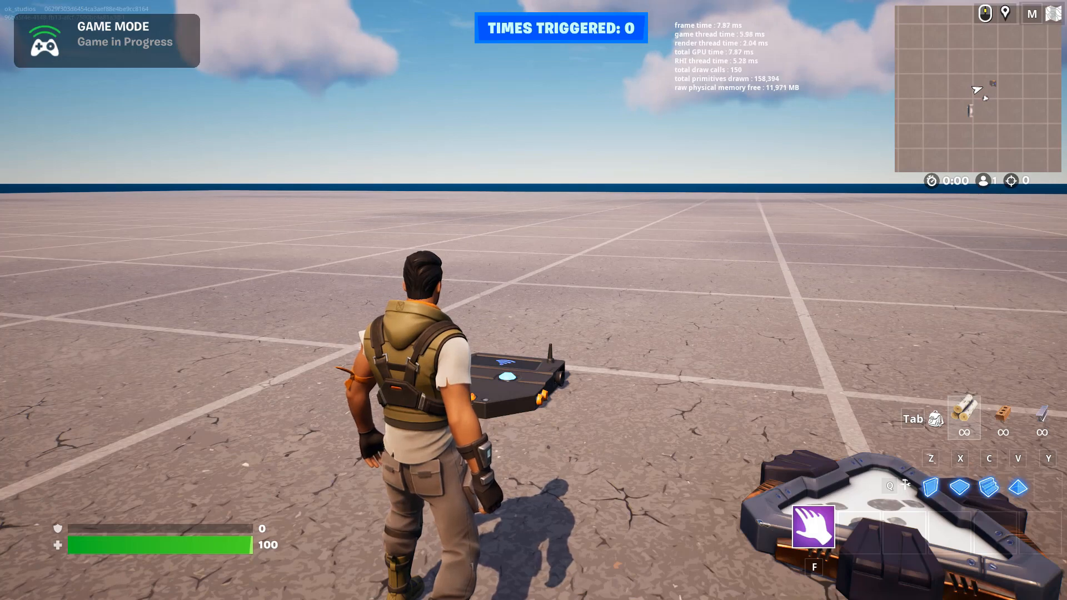
Step: Walk onto the trigger four times until Times Triggered: 4 shows "The answer is 0"
key(Escape)
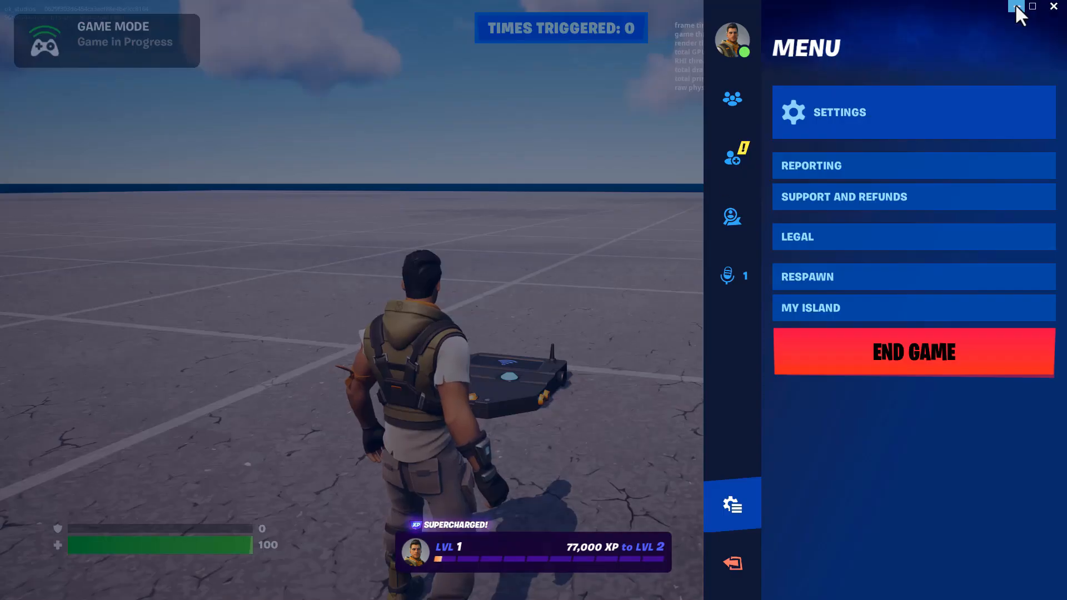
click(1016, 5)
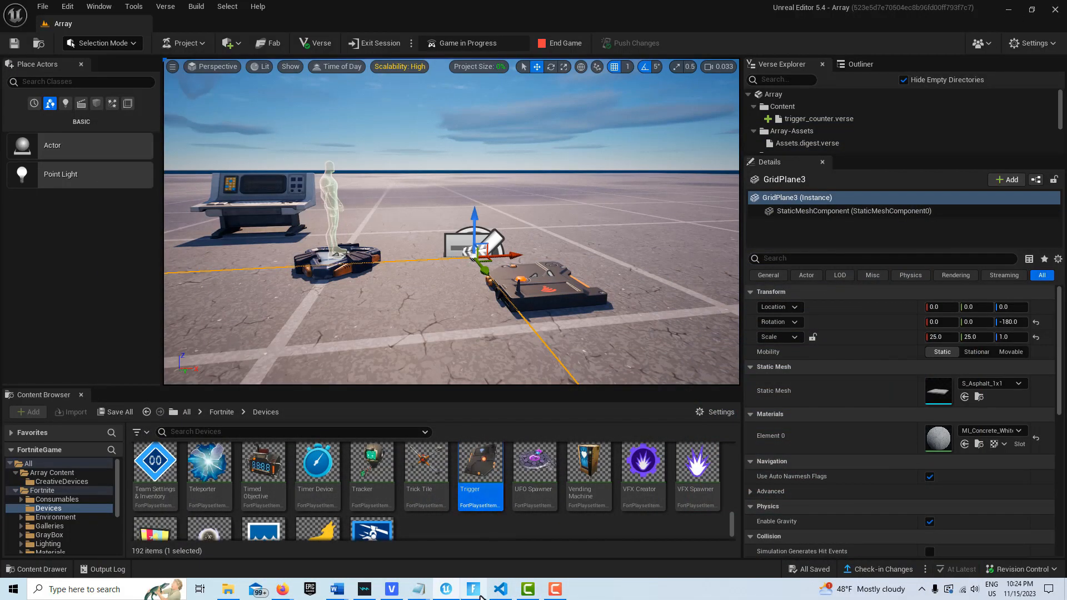
click(500, 589)
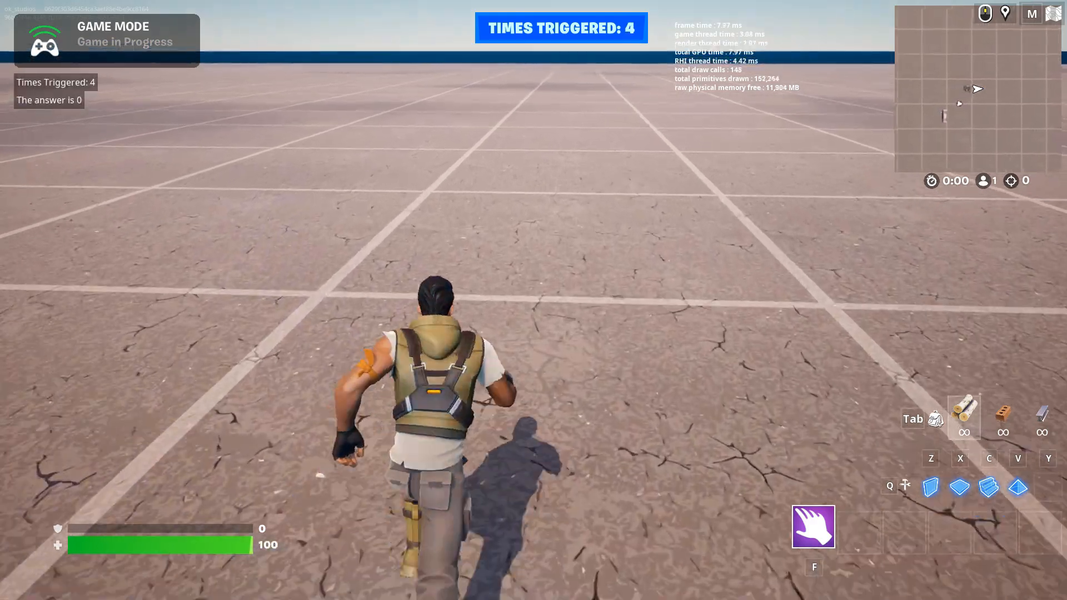
key(Escape)
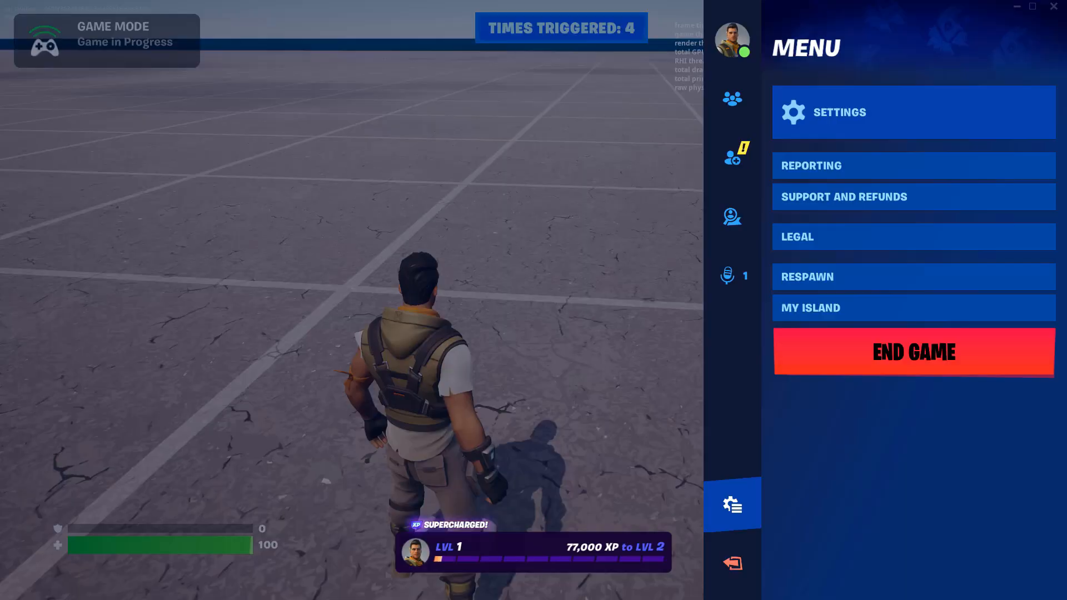